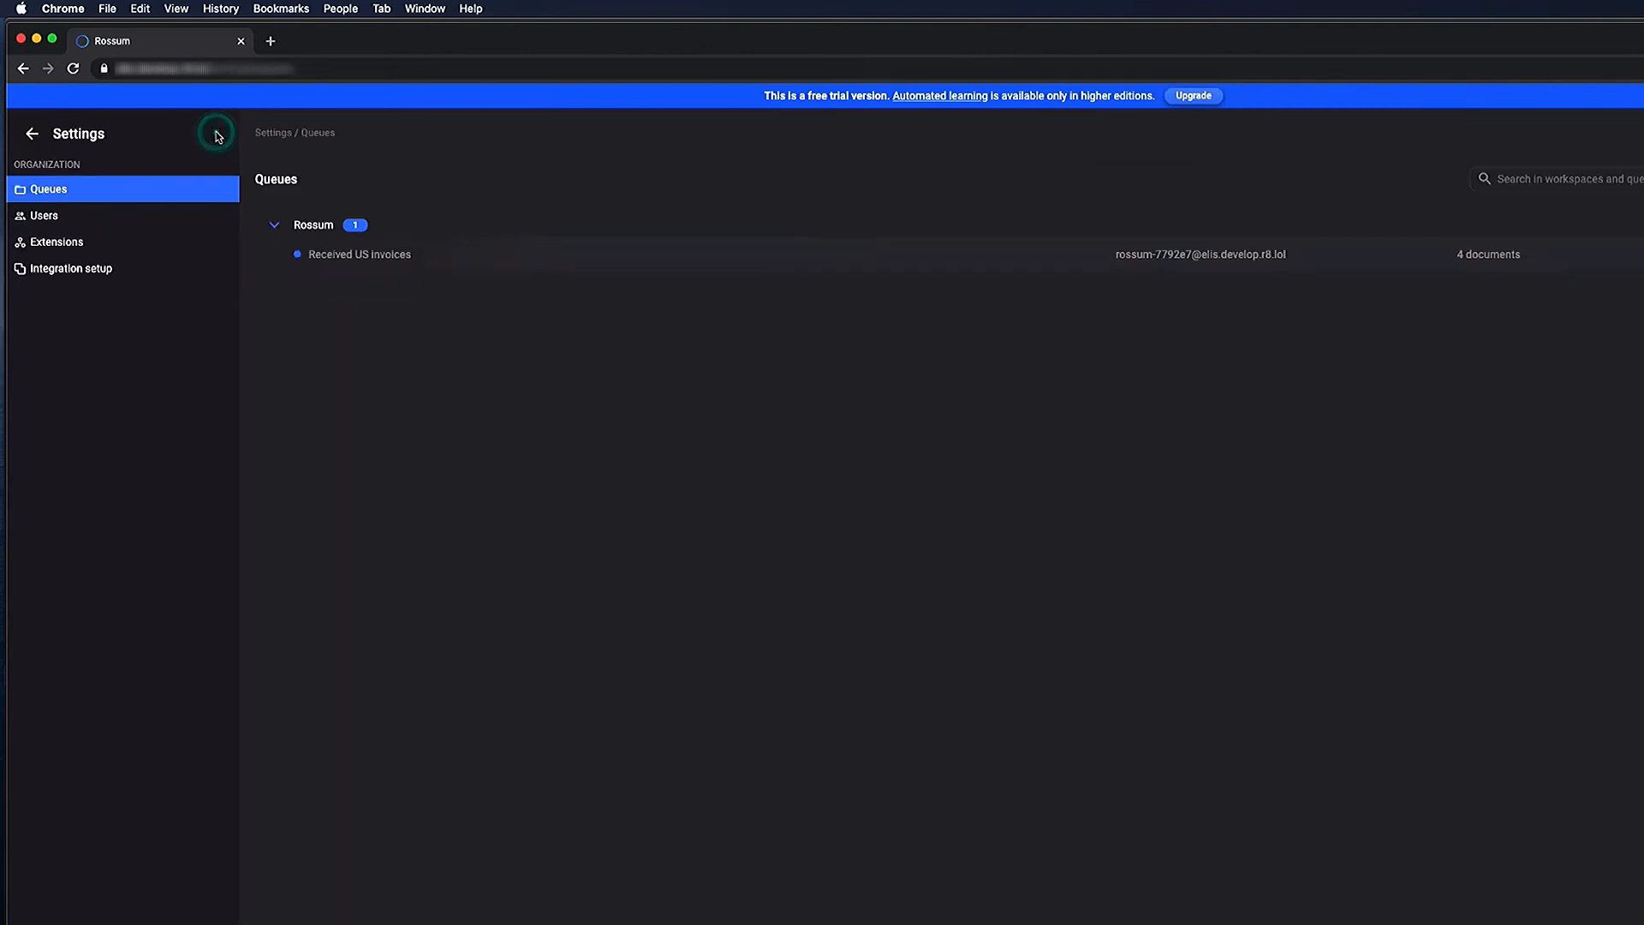
# - Start creating the organization's first extension from the Extensions settings
pyautogui.click(55, 242)
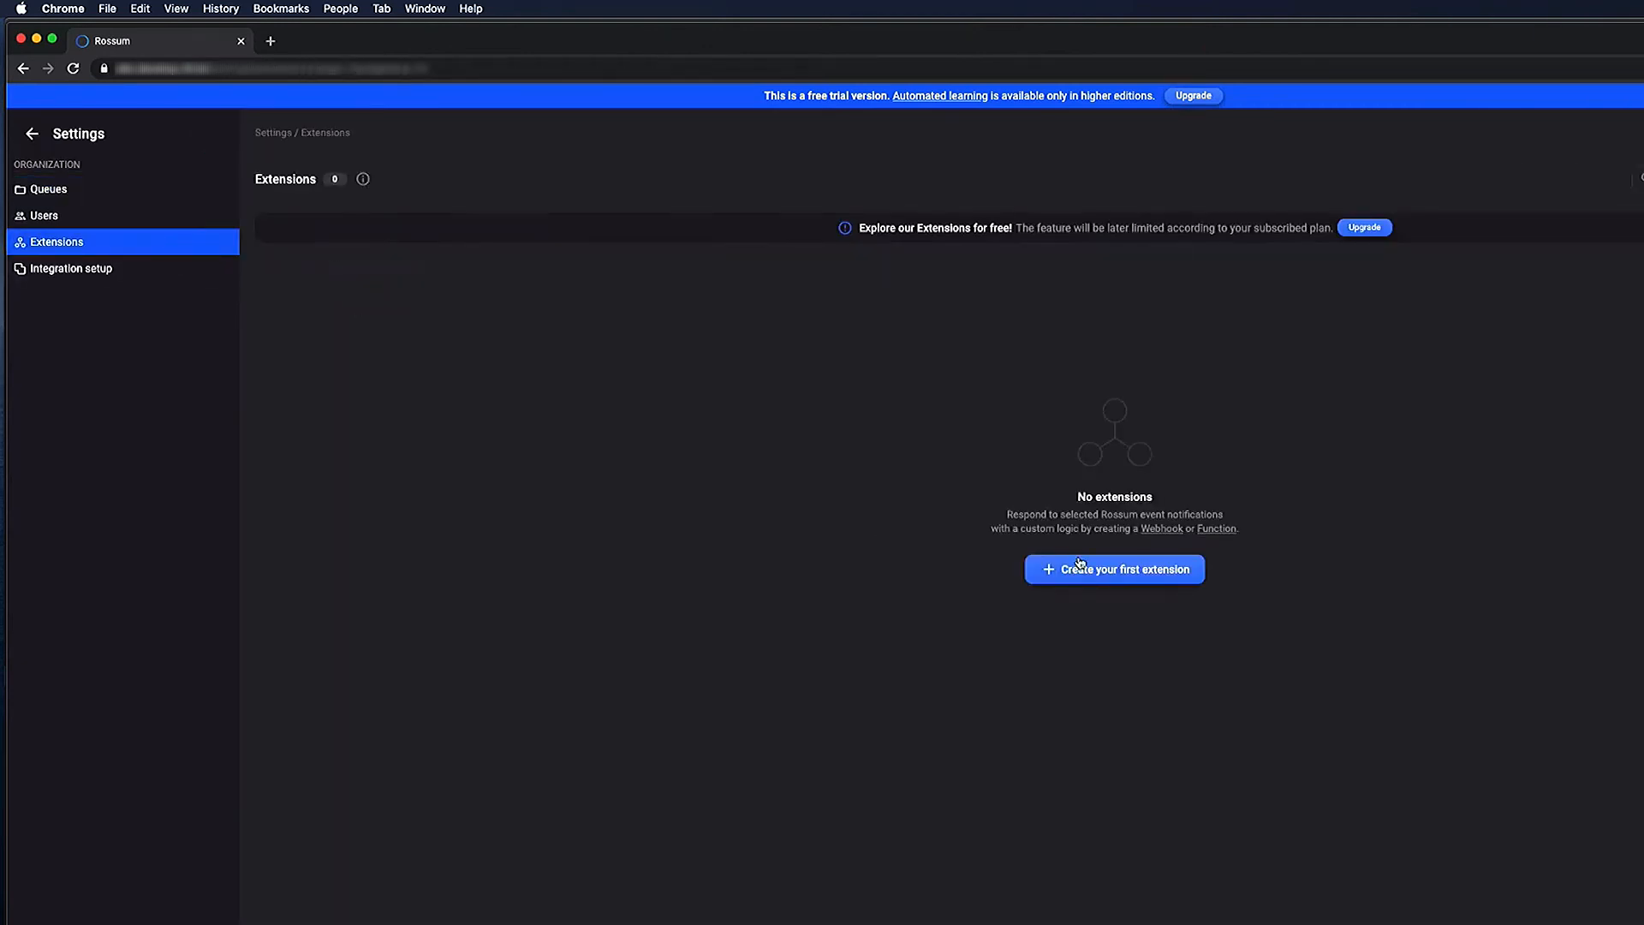
pyautogui.click(1115, 569)
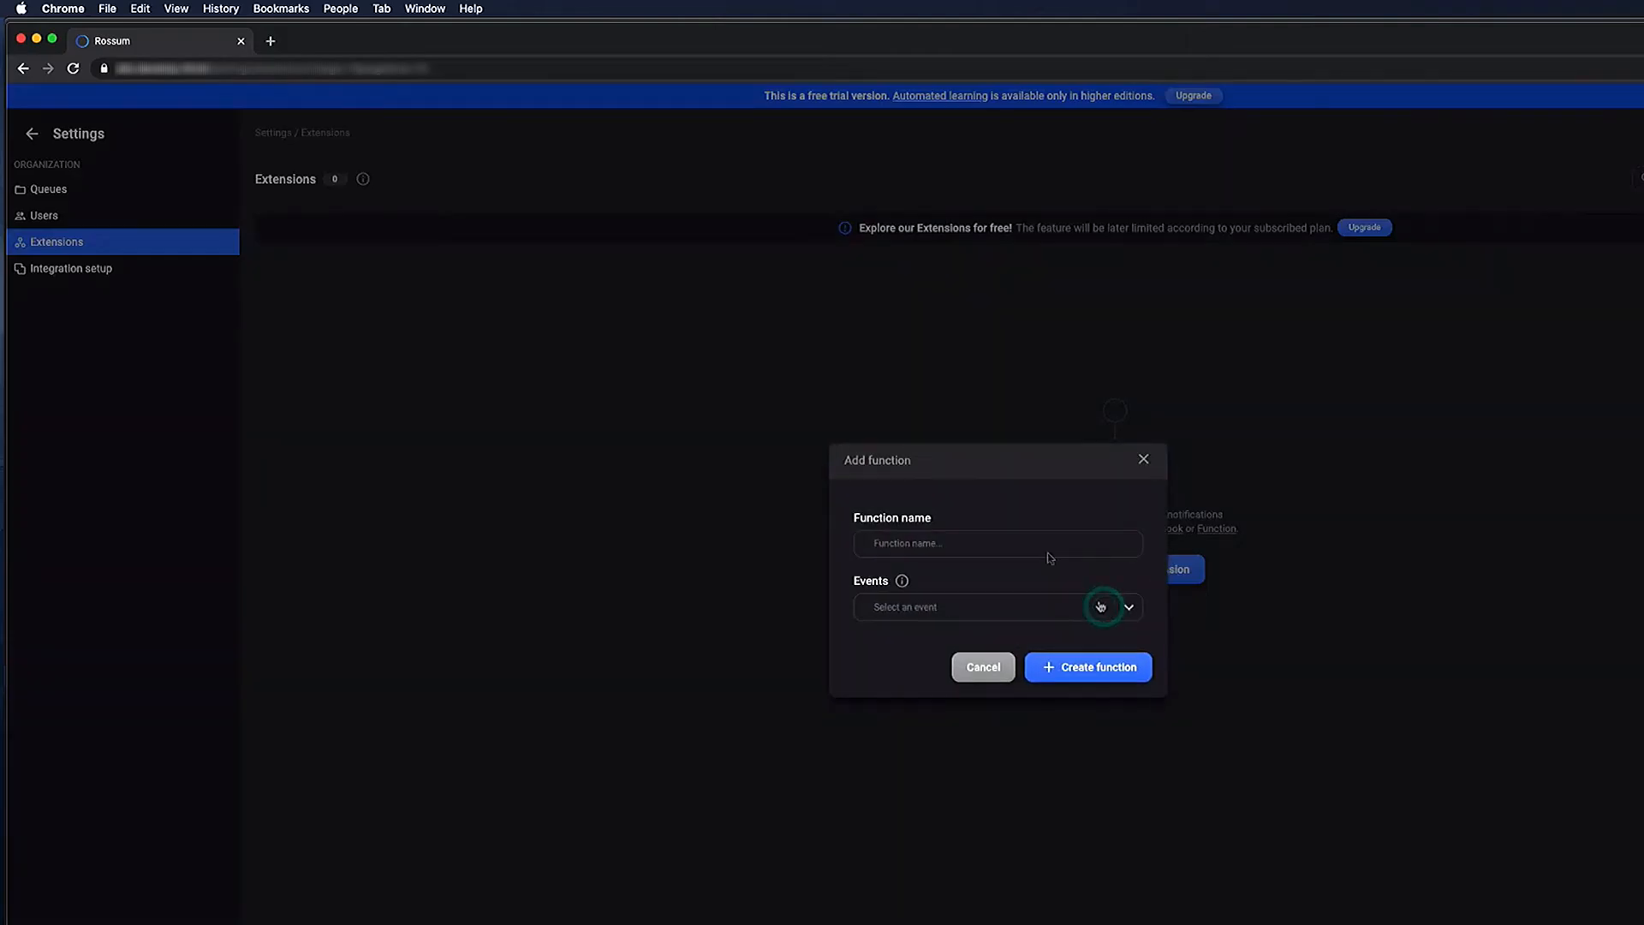
# - Create 'First Function' triggered by the Document content · User update event
pyautogui.write('First Function')
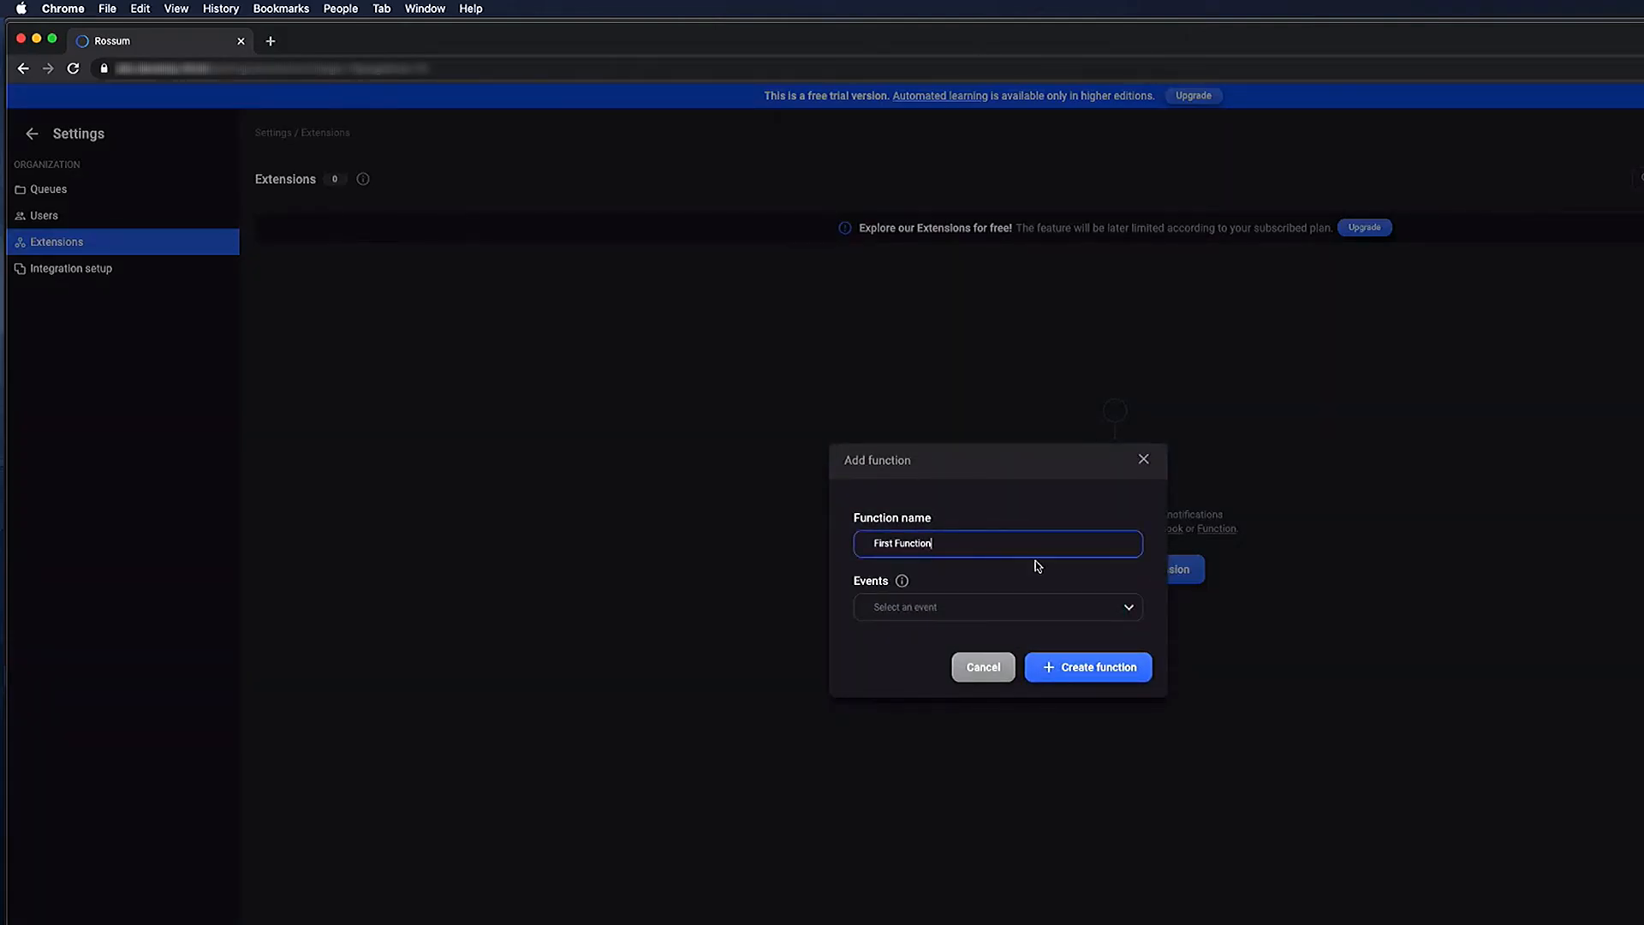
pyautogui.click(997, 606)
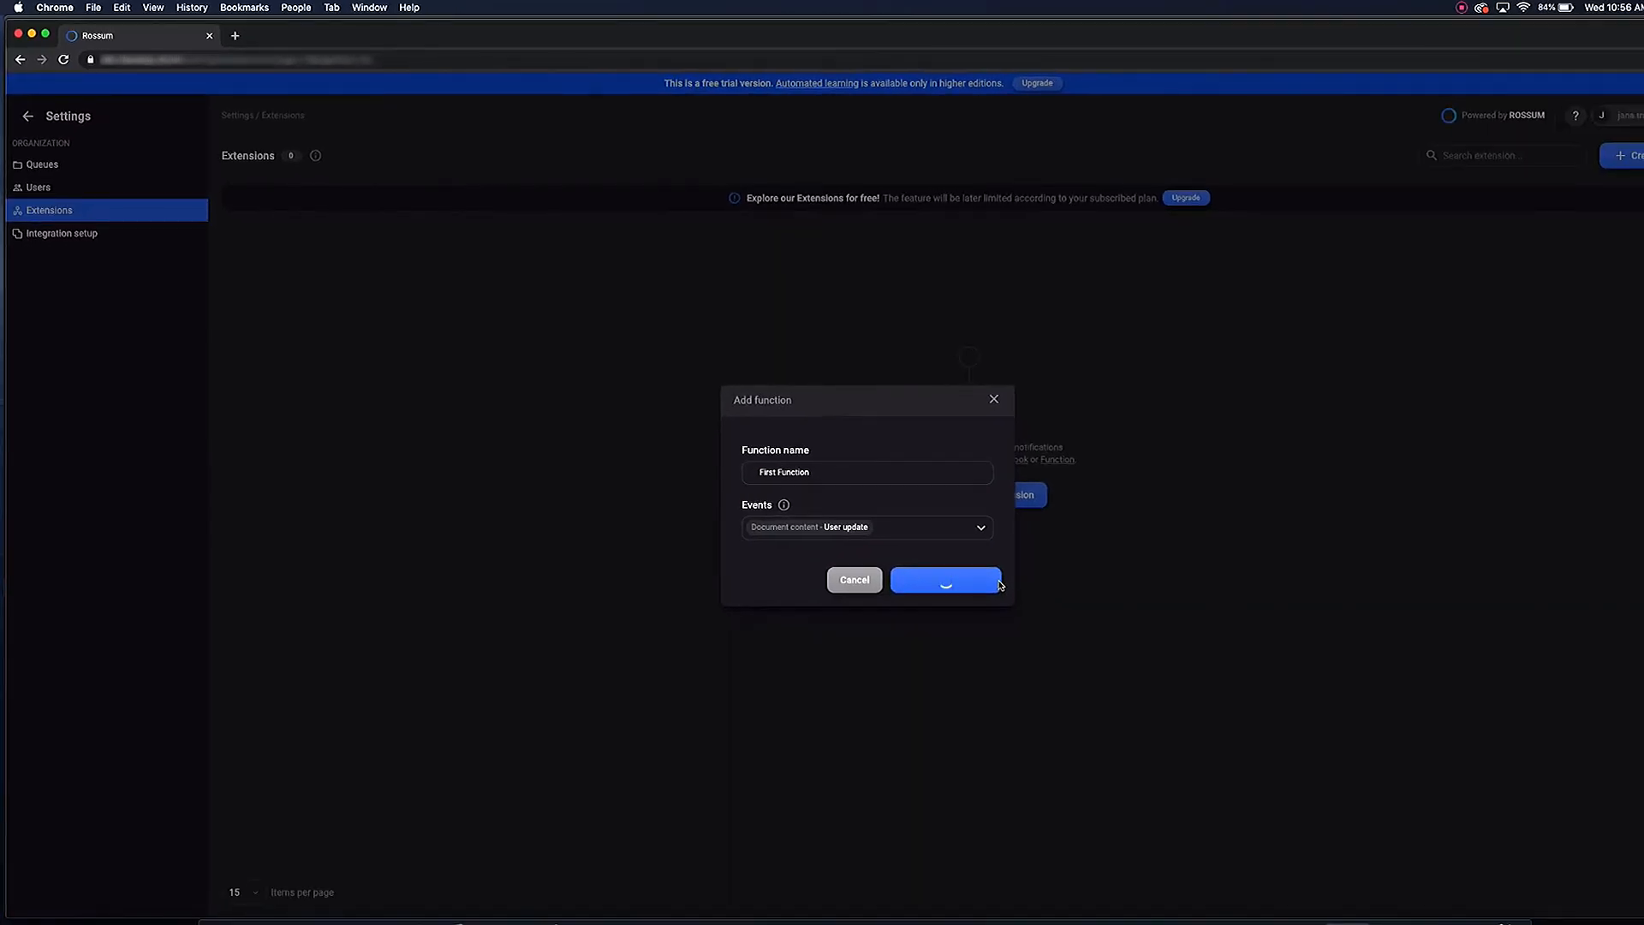
pyautogui.click(945, 581)
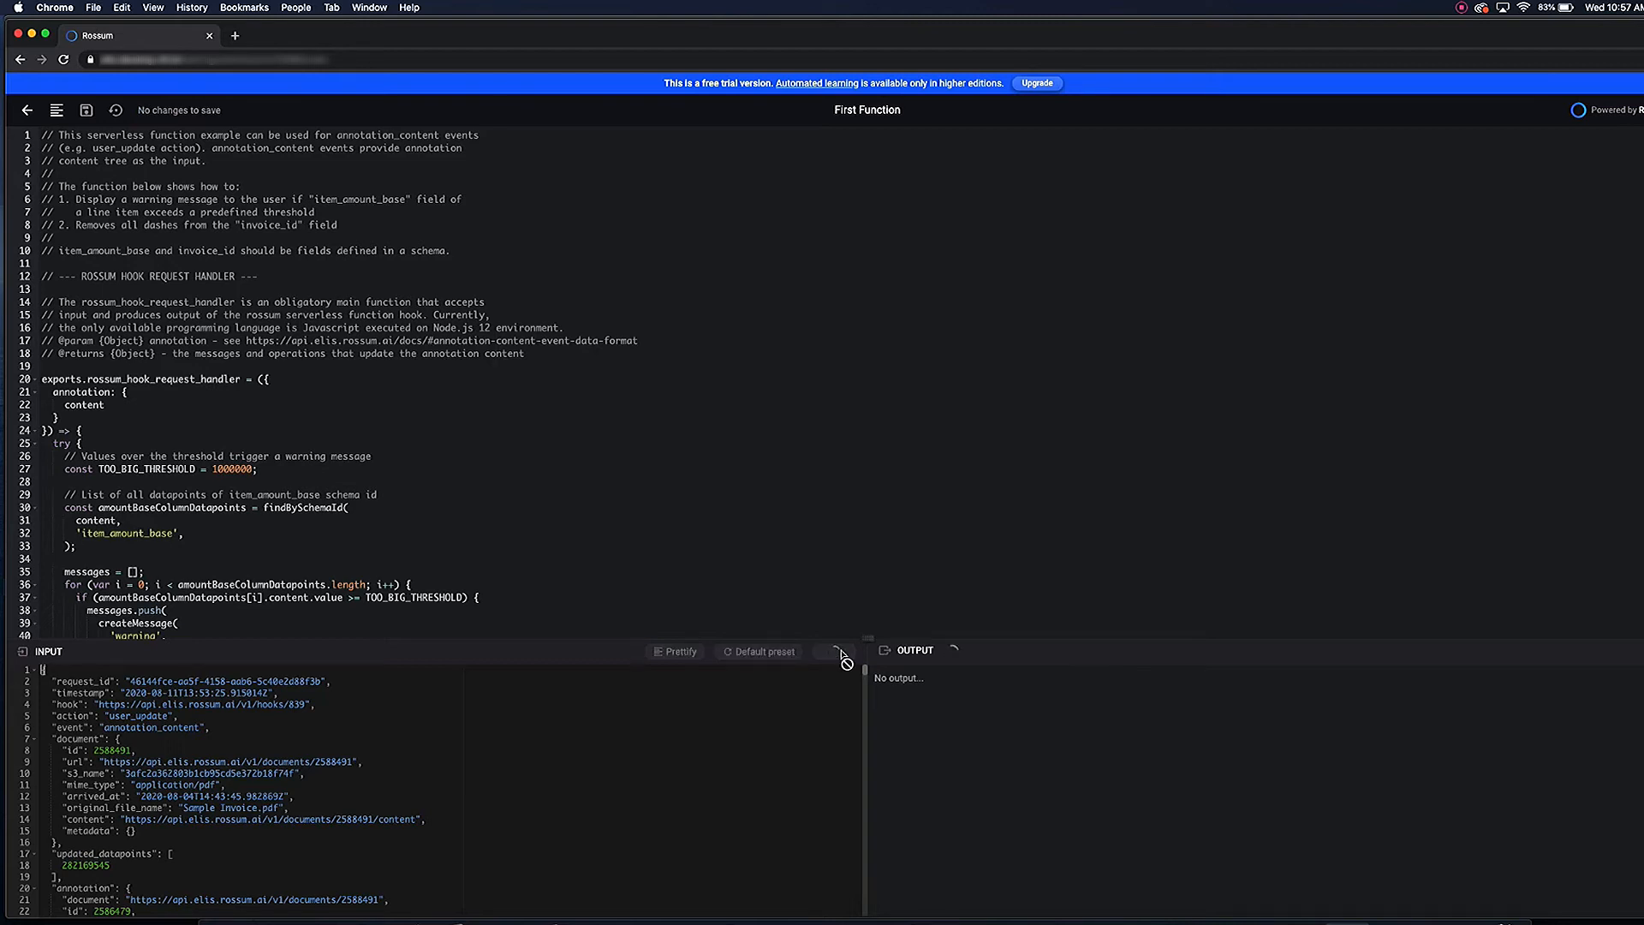
# - Review the dash-removing invoice_id code and return to First Function's detail page
pyautogui.click(834, 651)
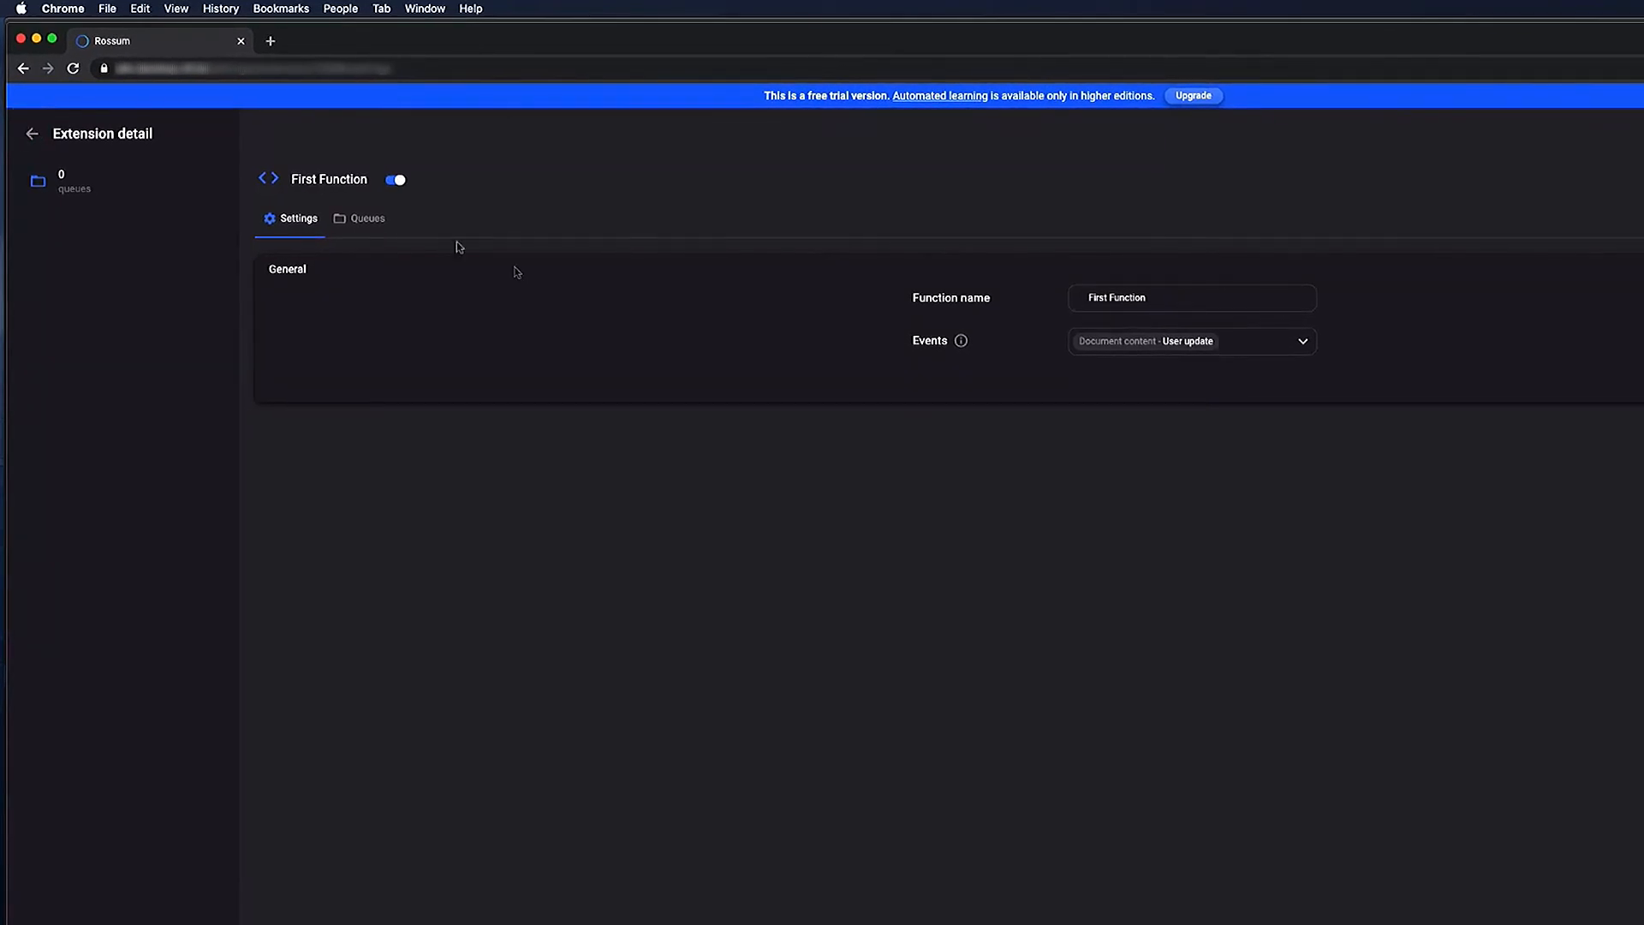
# - Assign the Received US invoices queue to First Function from its Queues list
pyautogui.click(368, 217)
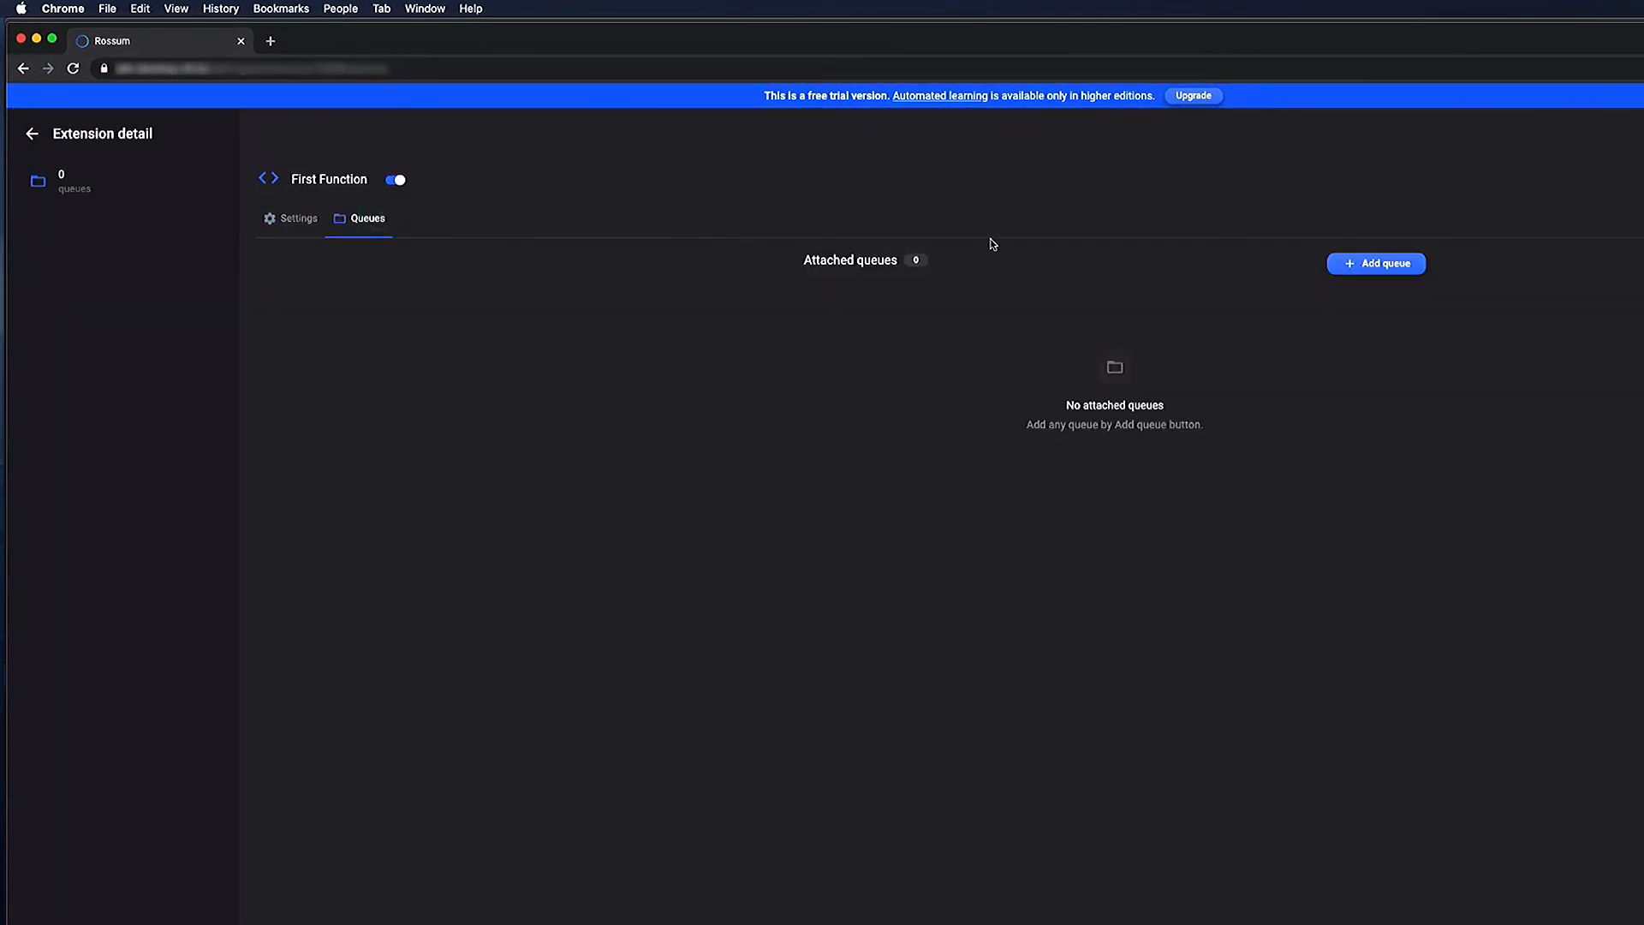
pyautogui.click(1375, 264)
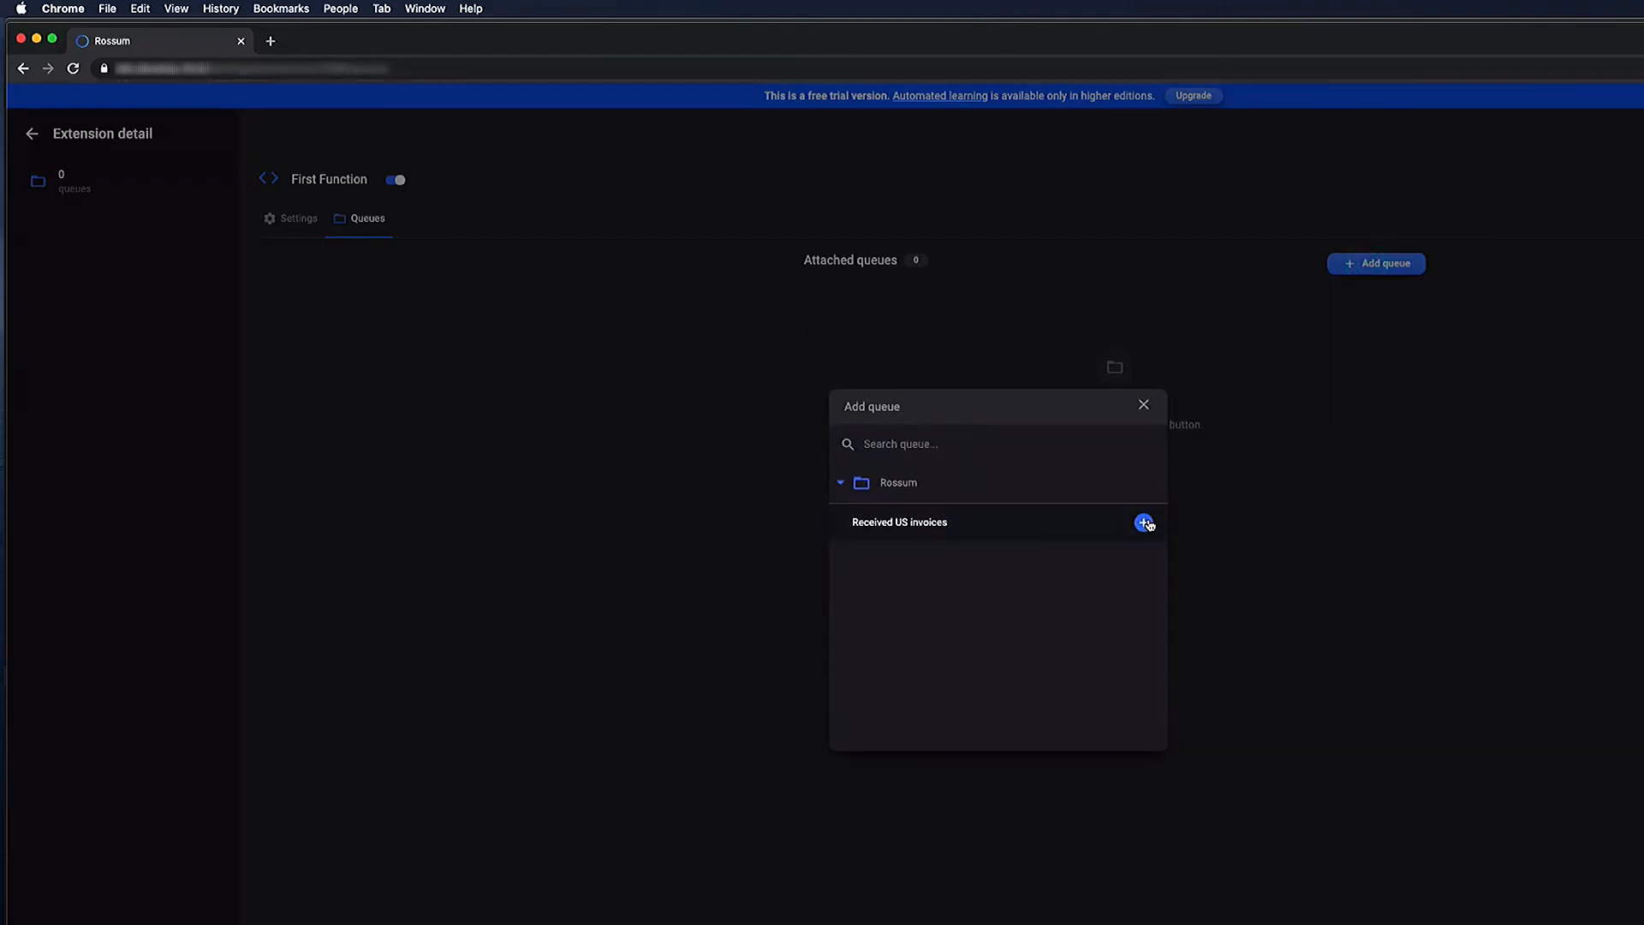
pyautogui.click(1144, 522)
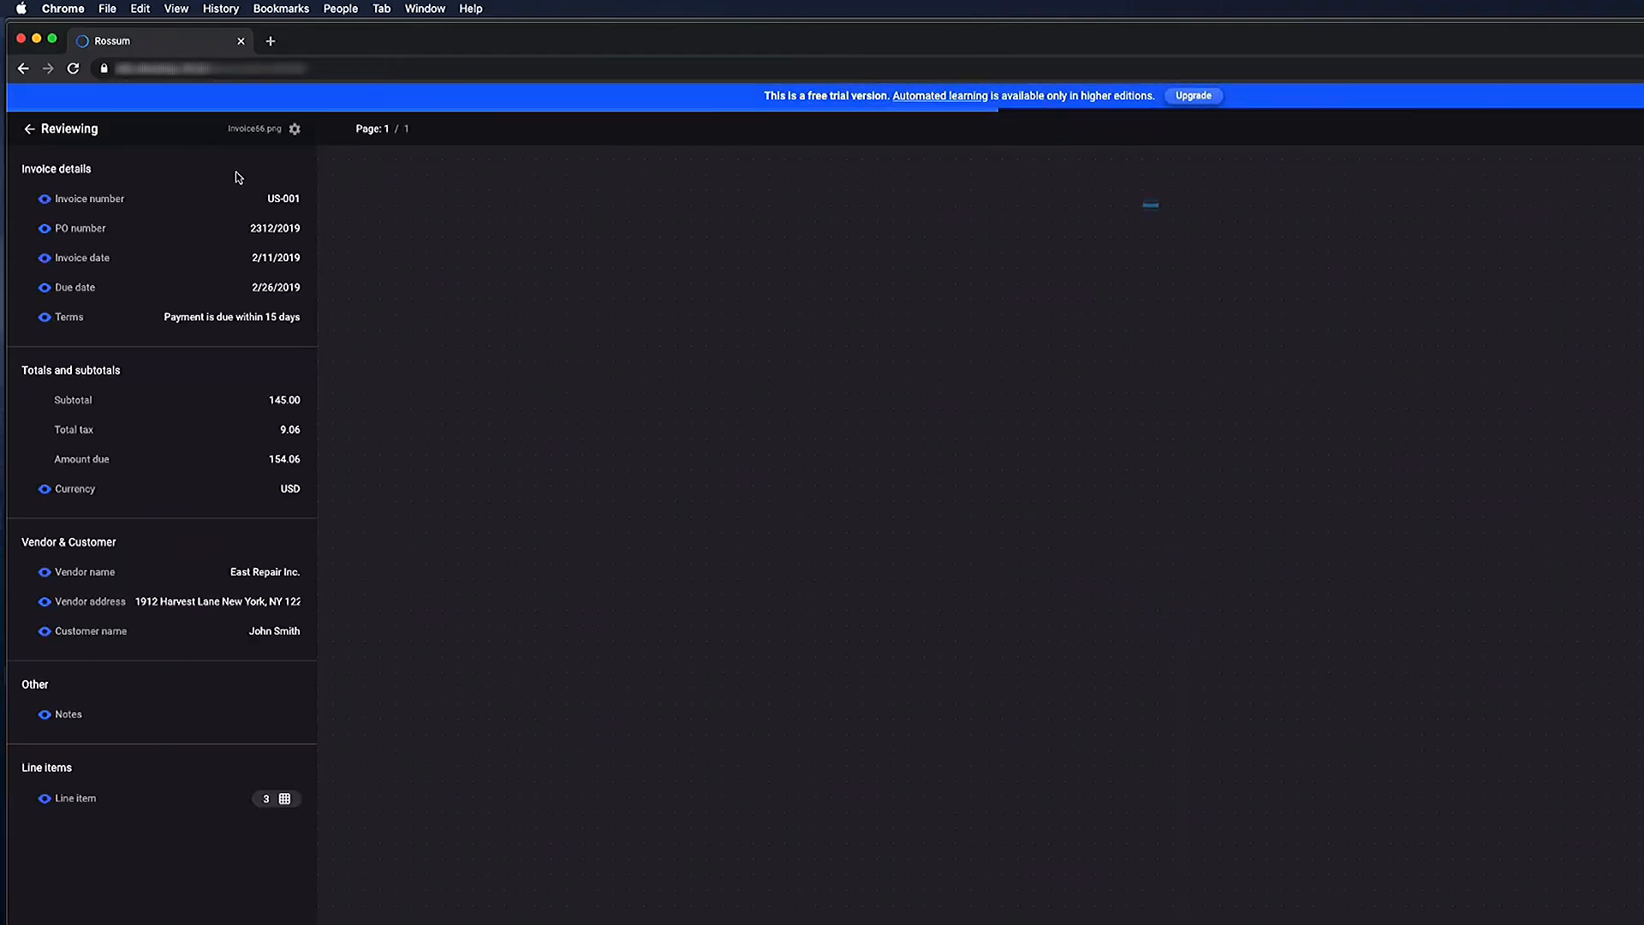
# - Confirm the Invoice number field so US-001 becomes US001
pyautogui.click(87, 199)
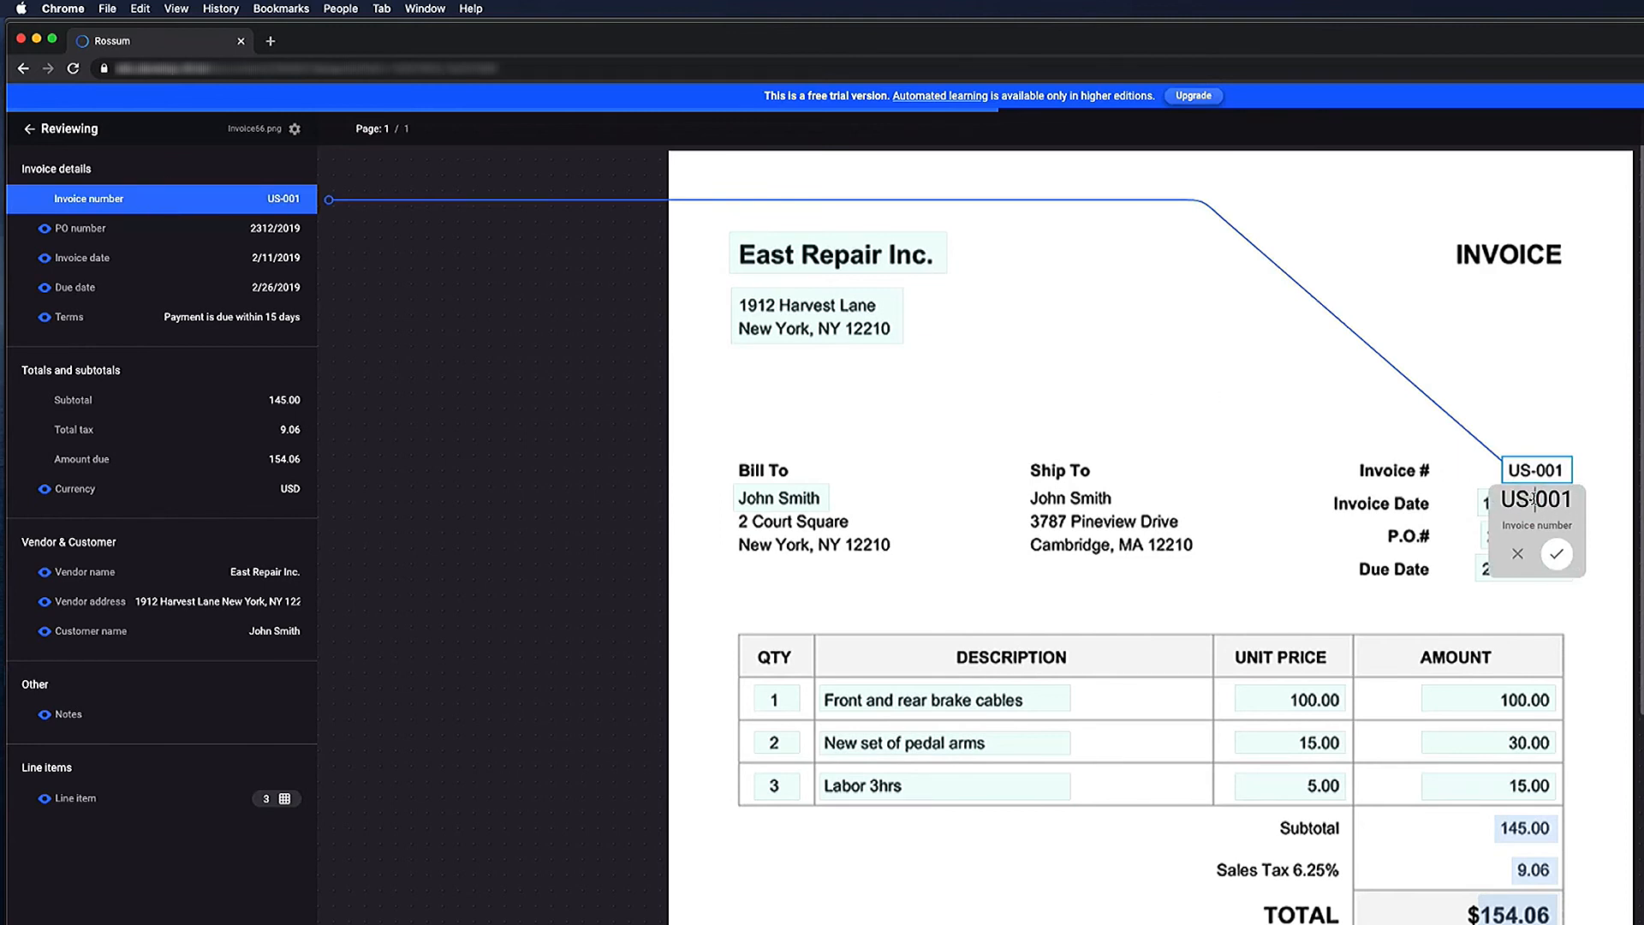
pyautogui.click(1557, 554)
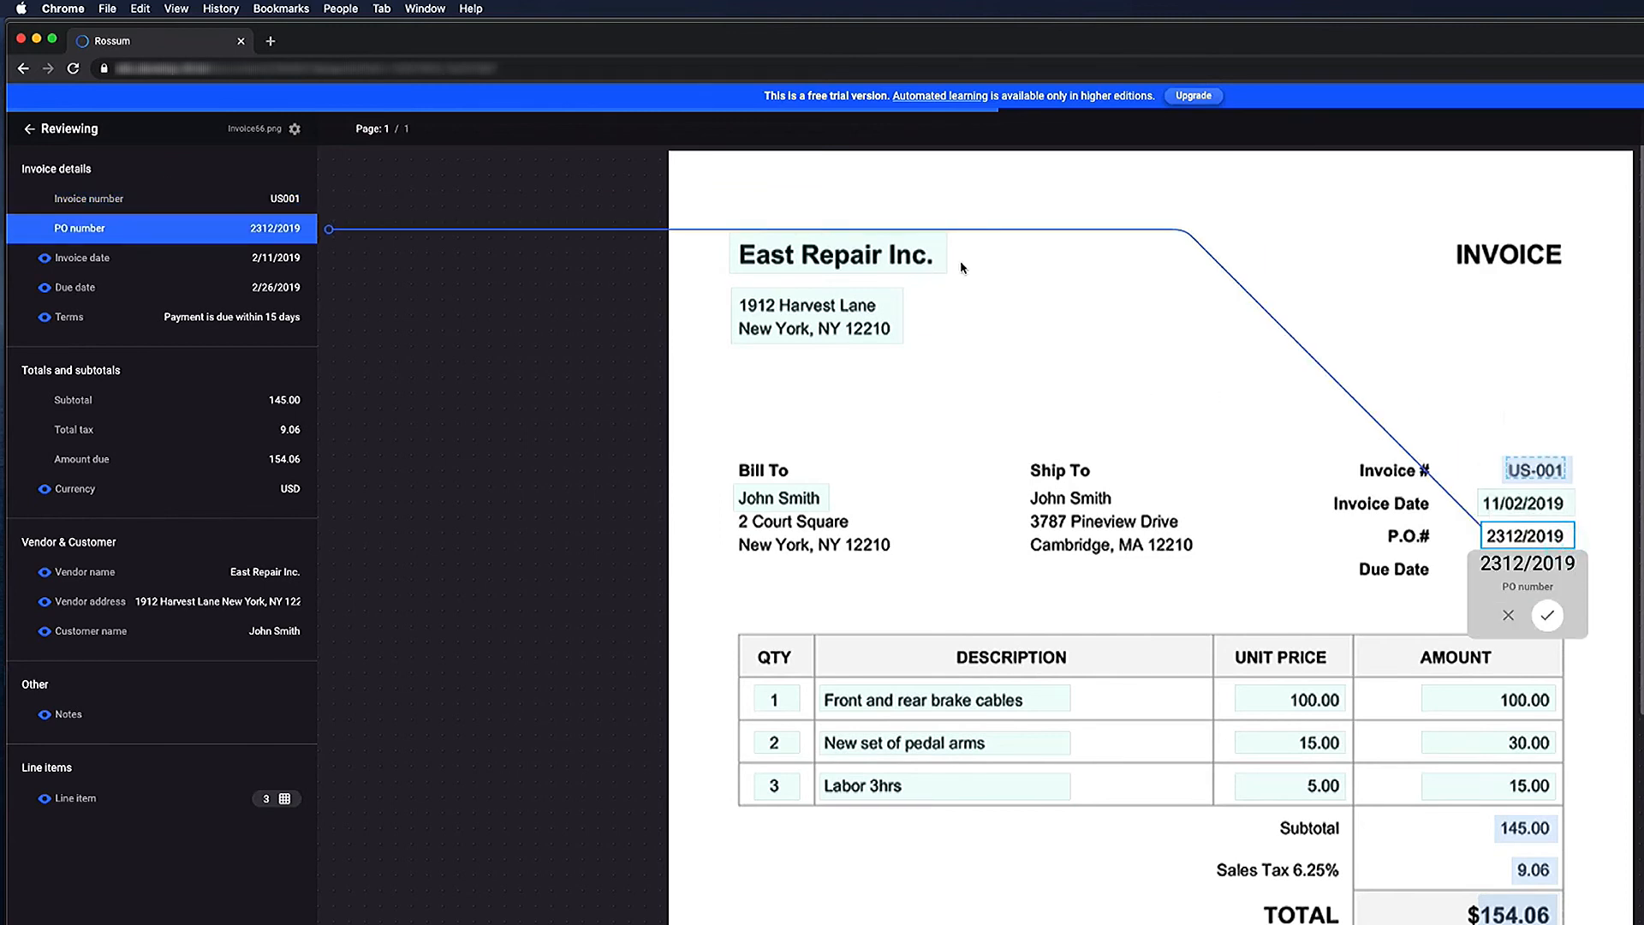